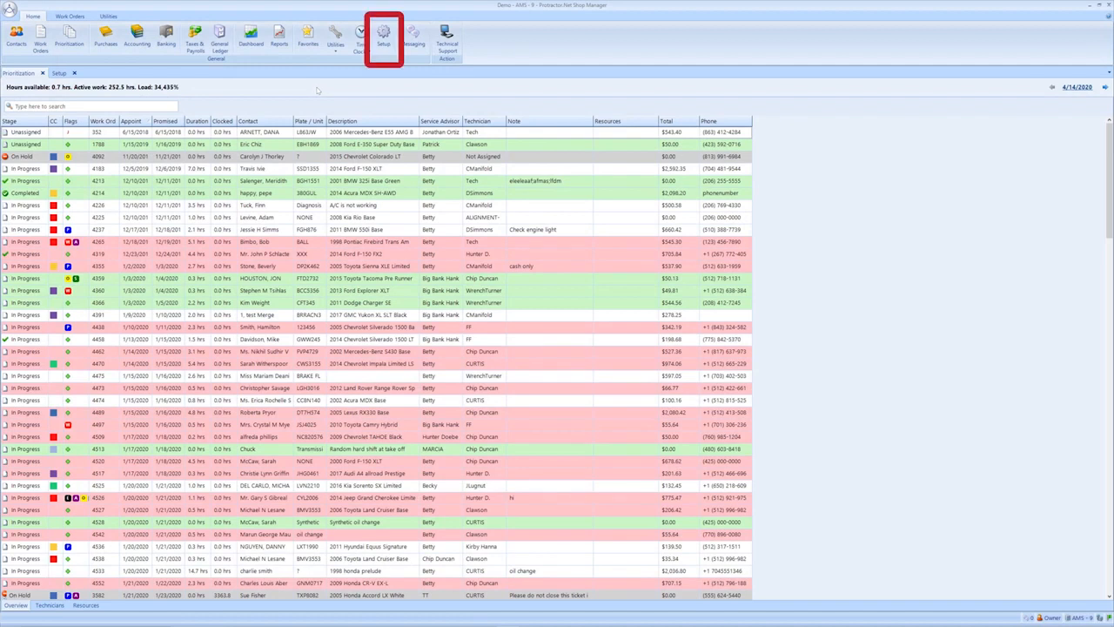
{"action": "mouse_move", "coordinate": [389, 38]}
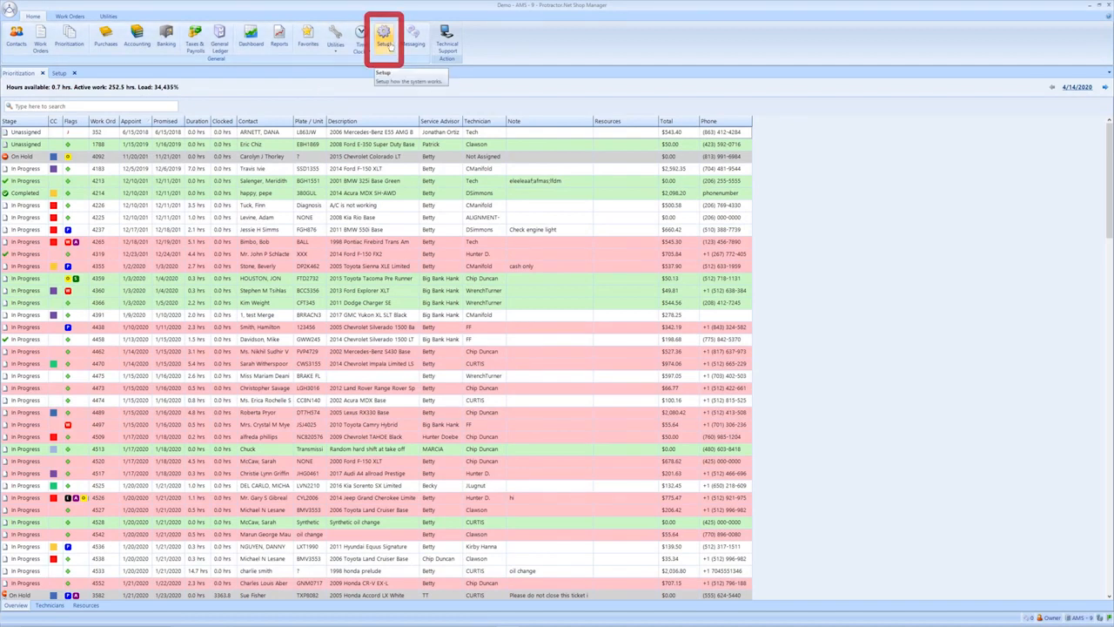
Open Setup and show the Color Categories list of work order colours
{"action": "left_click", "coordinate": [387, 32]}
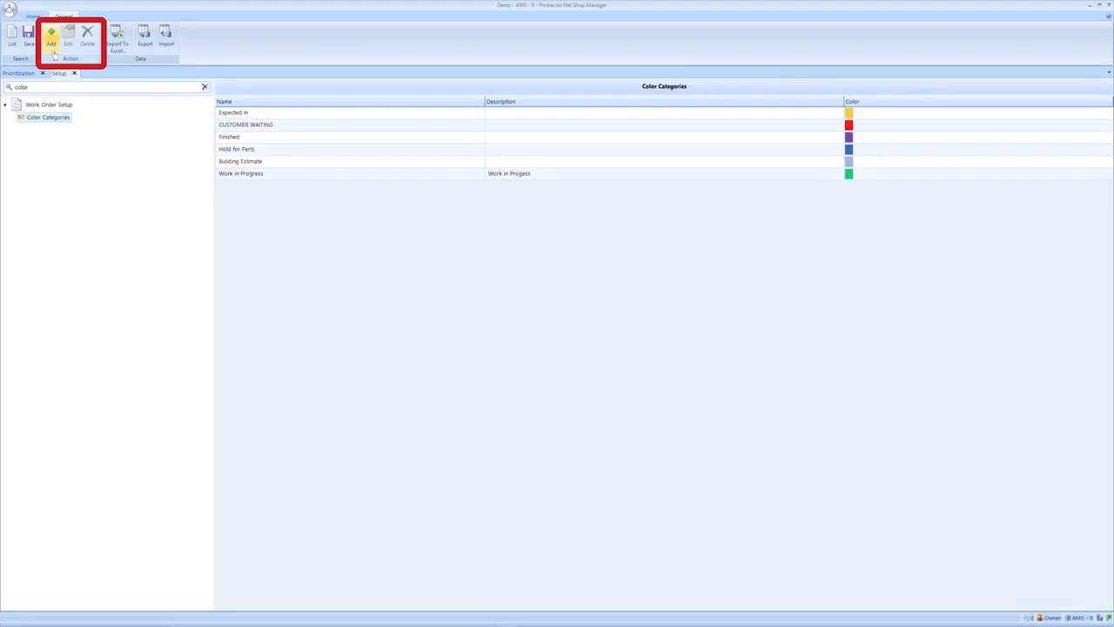
{"action": "mouse_move", "coordinate": [56, 44]}
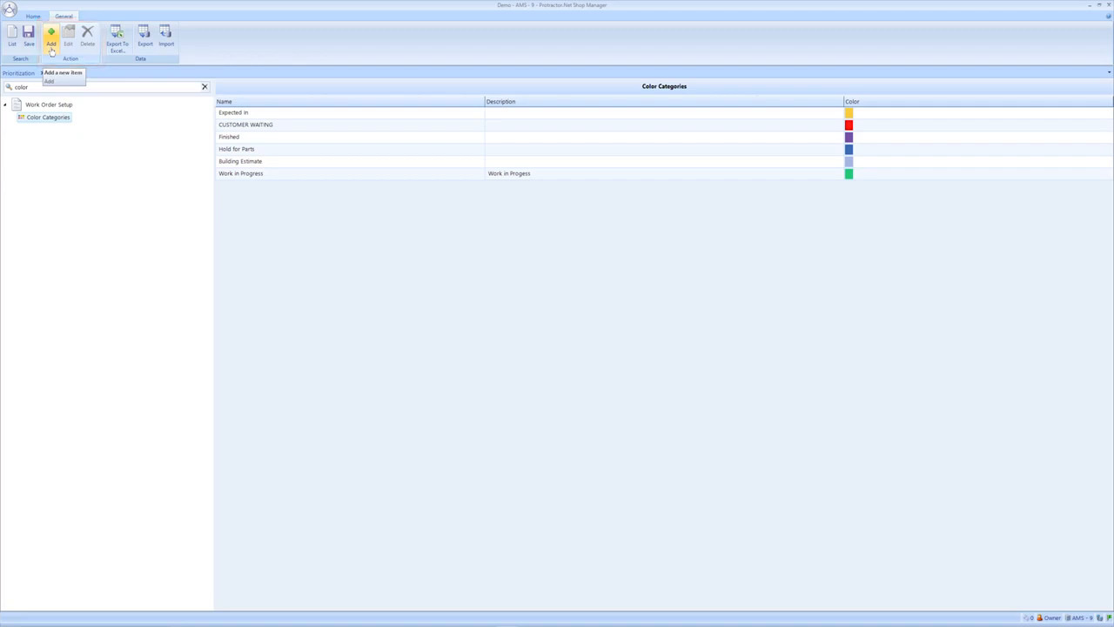
Add category 'New Code' with description 'description' and a purple colour, then select it
{"action": "left_click", "coordinate": [54, 39]}
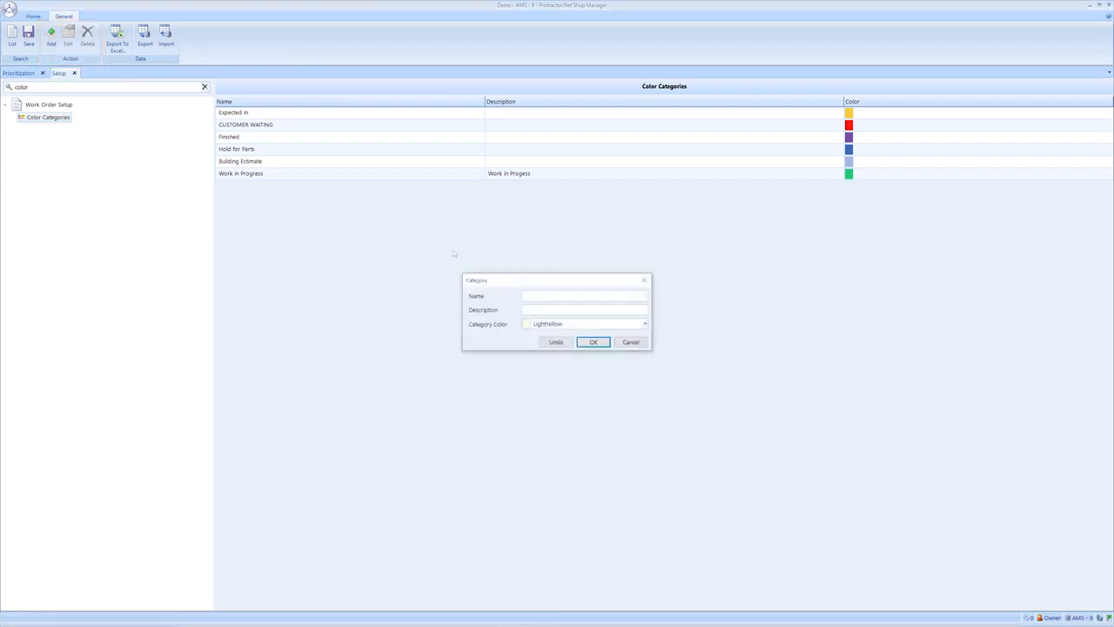
{"action": "type", "text": "New Cod"}
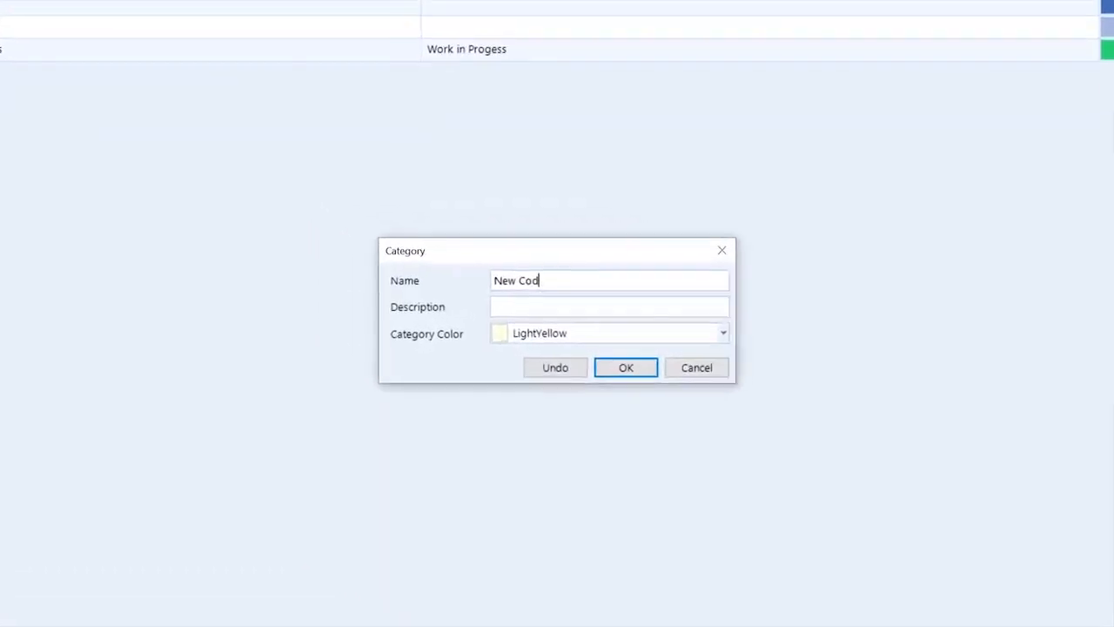
{"action": "type", "text": "description"}
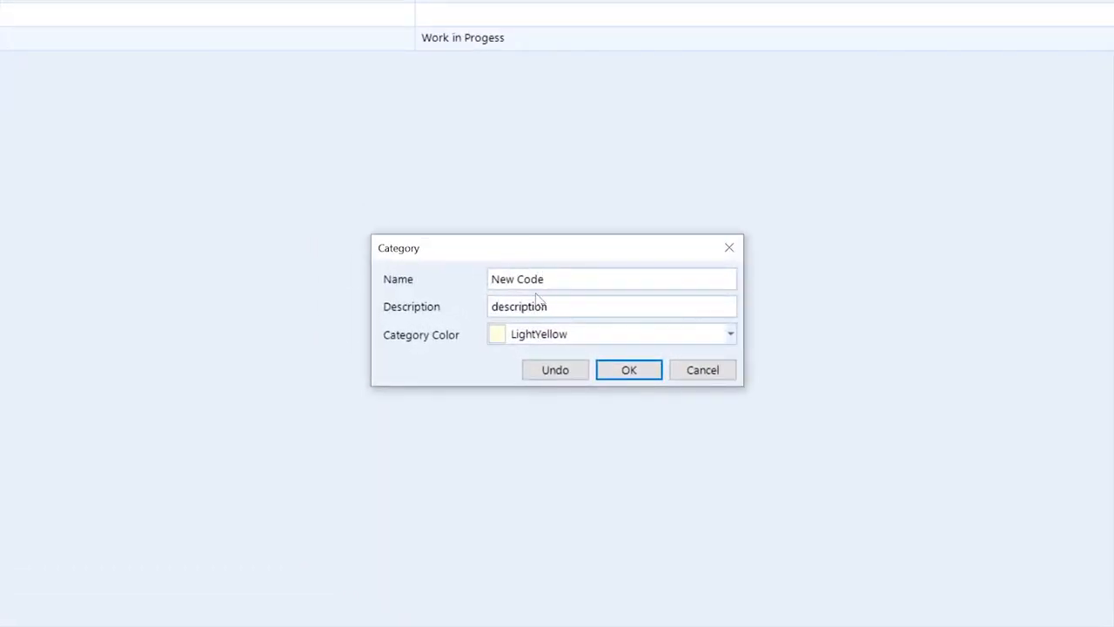
{"action": "left_click", "coordinate": [729, 334]}
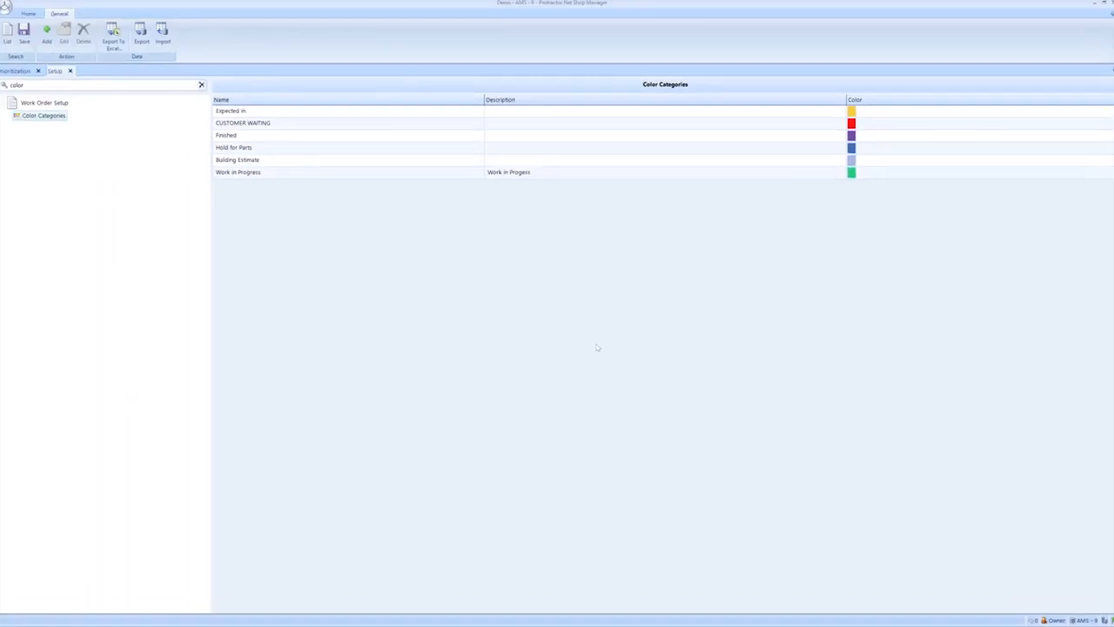
{"action": "left_click", "coordinate": [55, 33]}
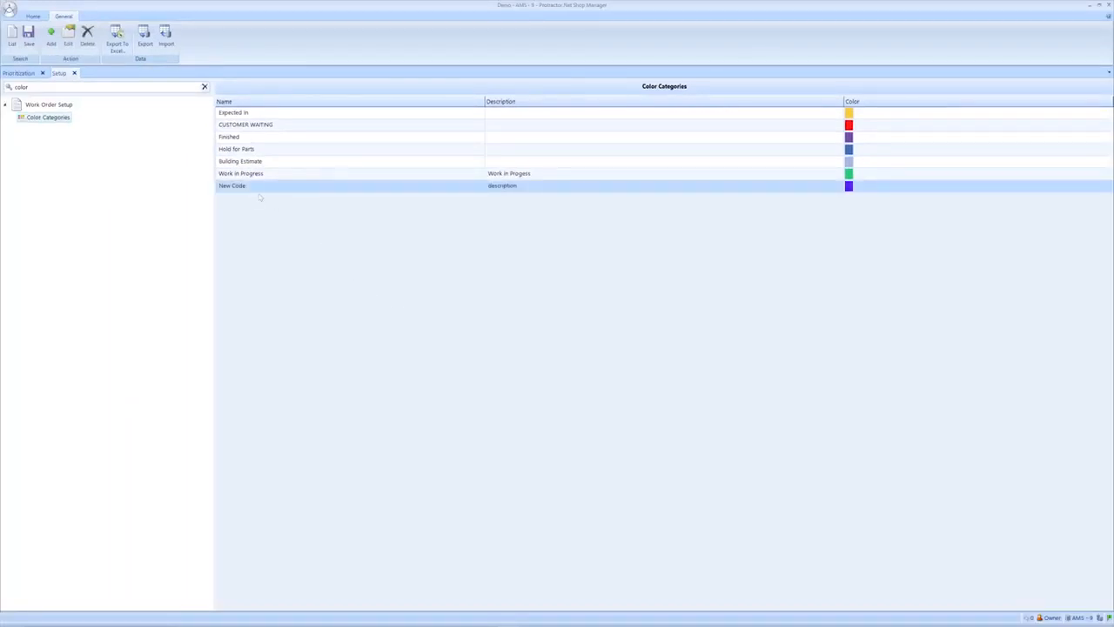